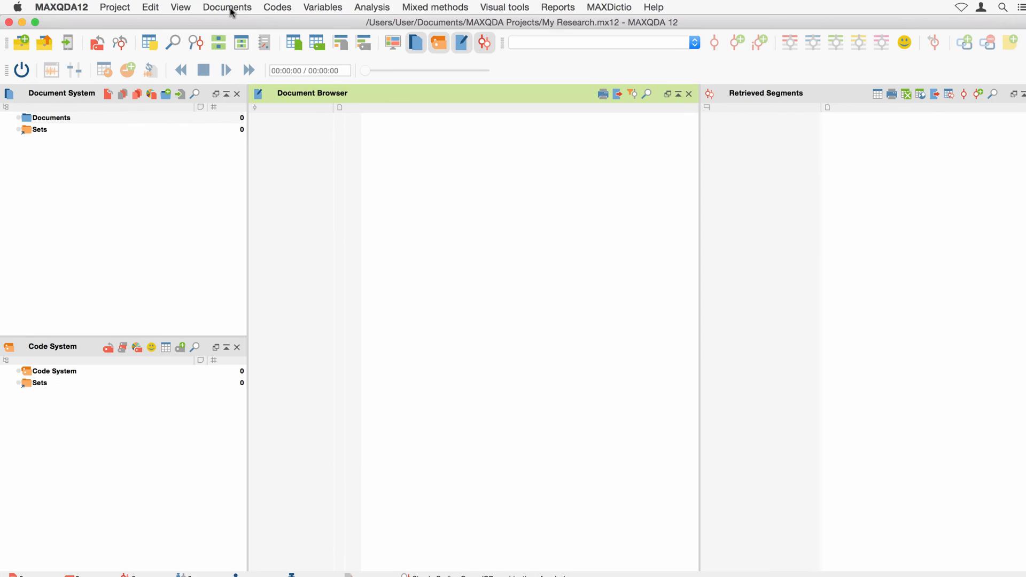
Open the Import data from Twitter dialog from the Documents menu.
click(226, 8)
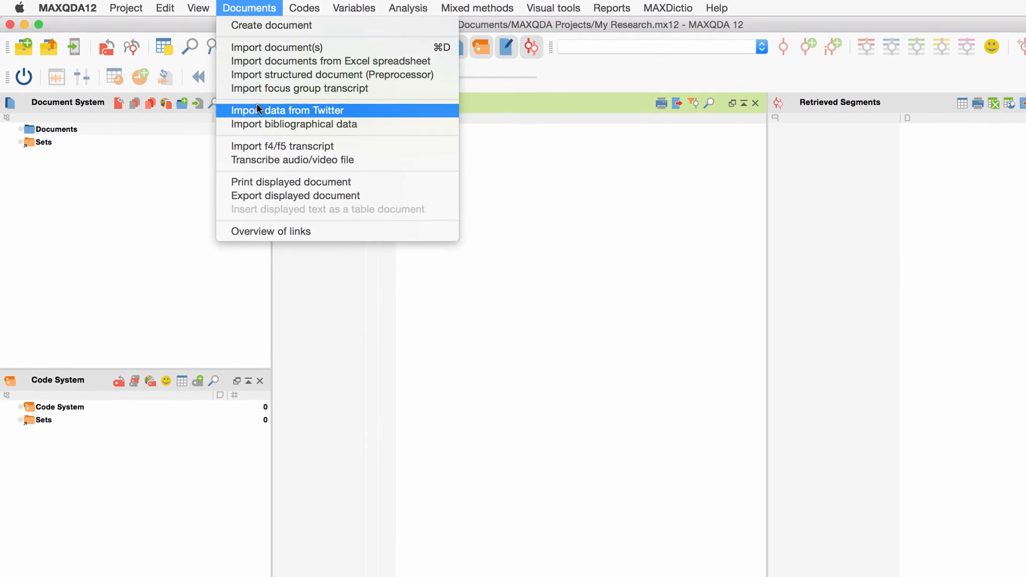
click(288, 110)
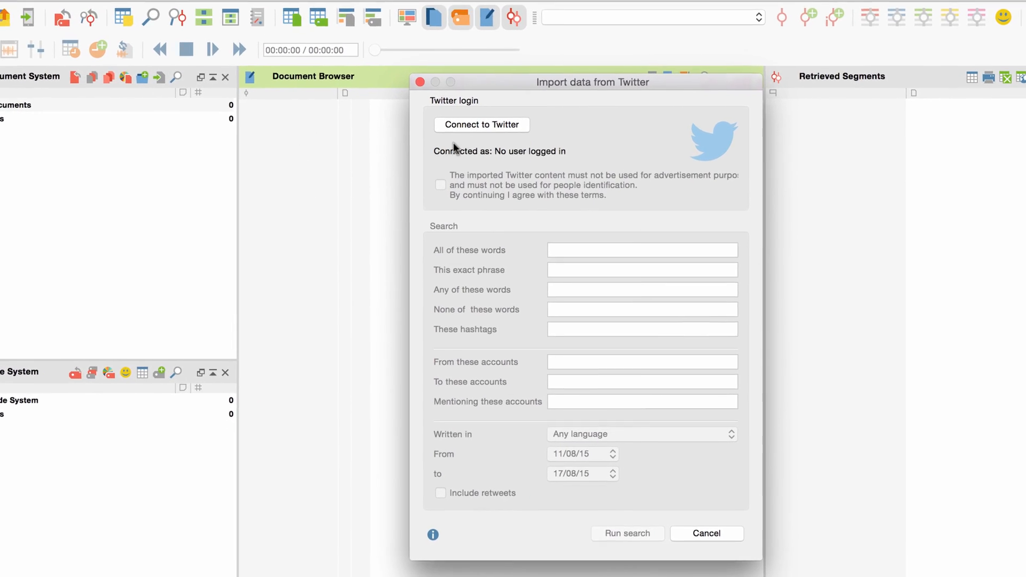
Log in to Twitter and authorise the MAXQDA app to access the account.
click(481, 124)
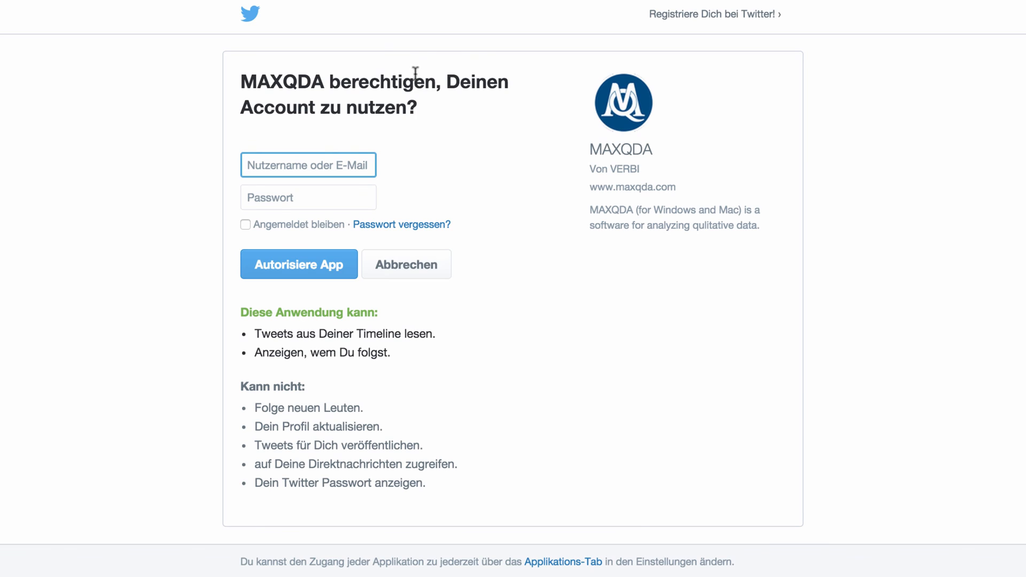
text(MAXQDAUser)
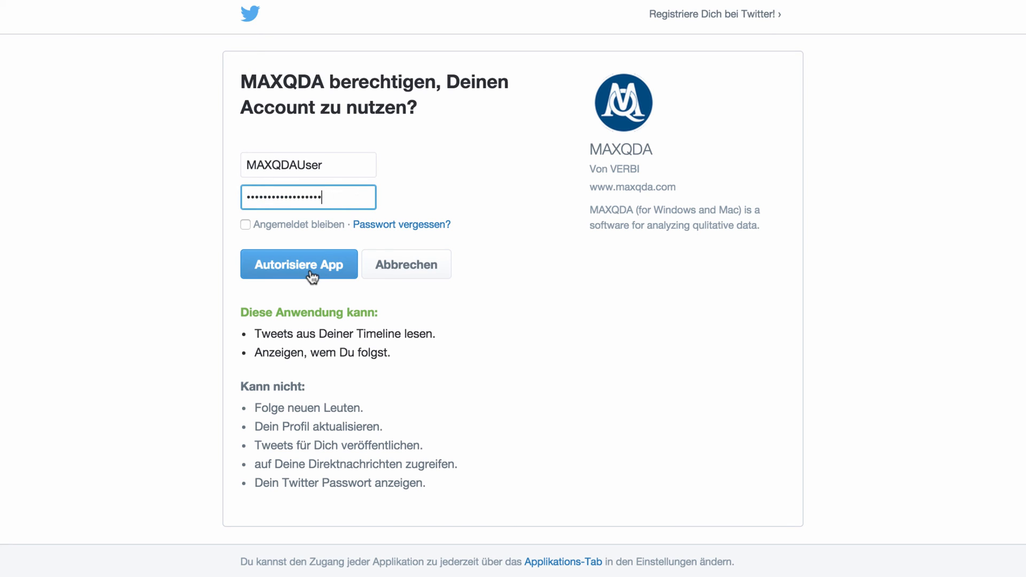
click(299, 264)
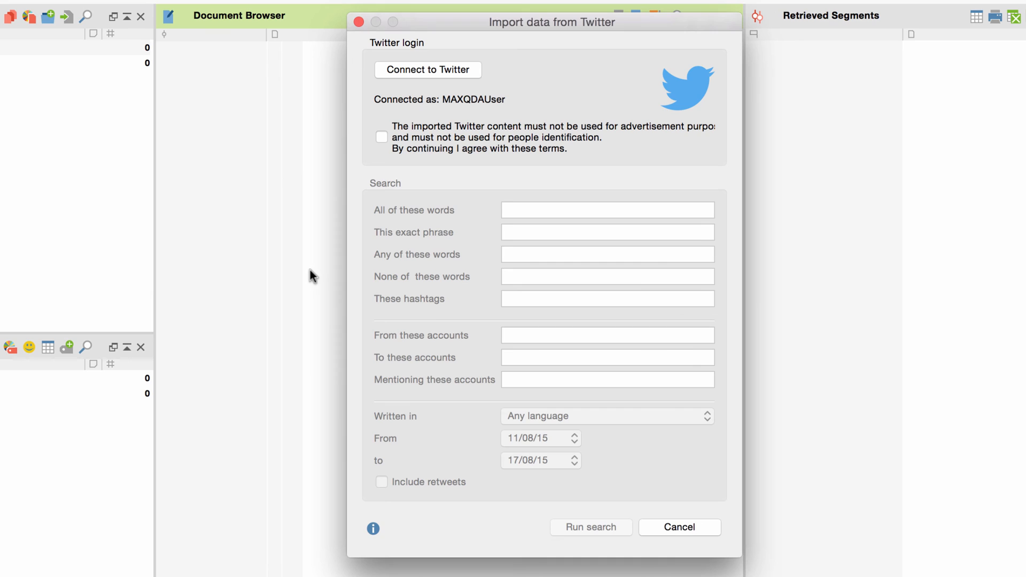
Accept the Twitter terms and enter #greekcrisis as the hashtag search term.
click(382, 137)
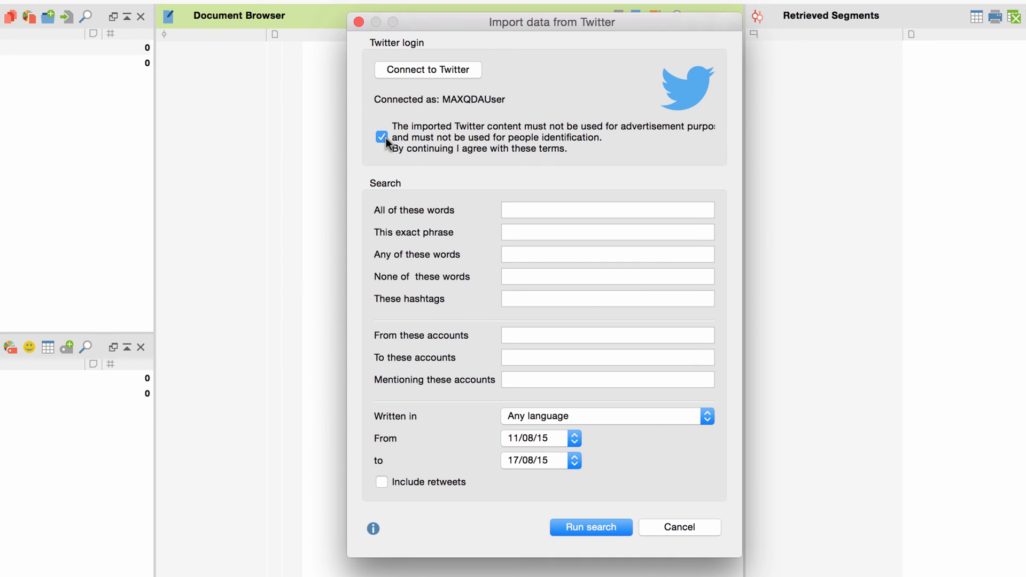
click(608, 210)
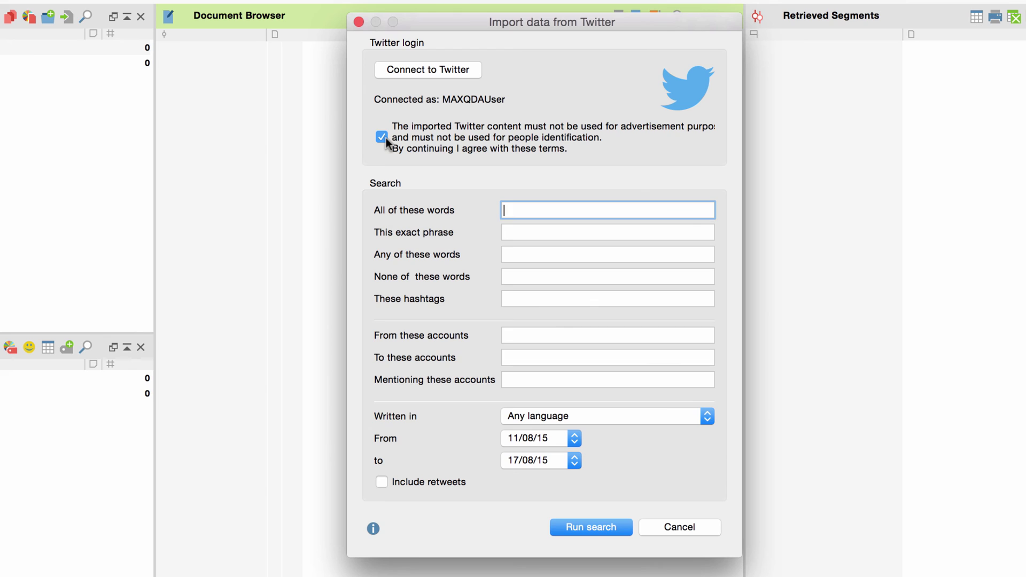
click(607, 299)
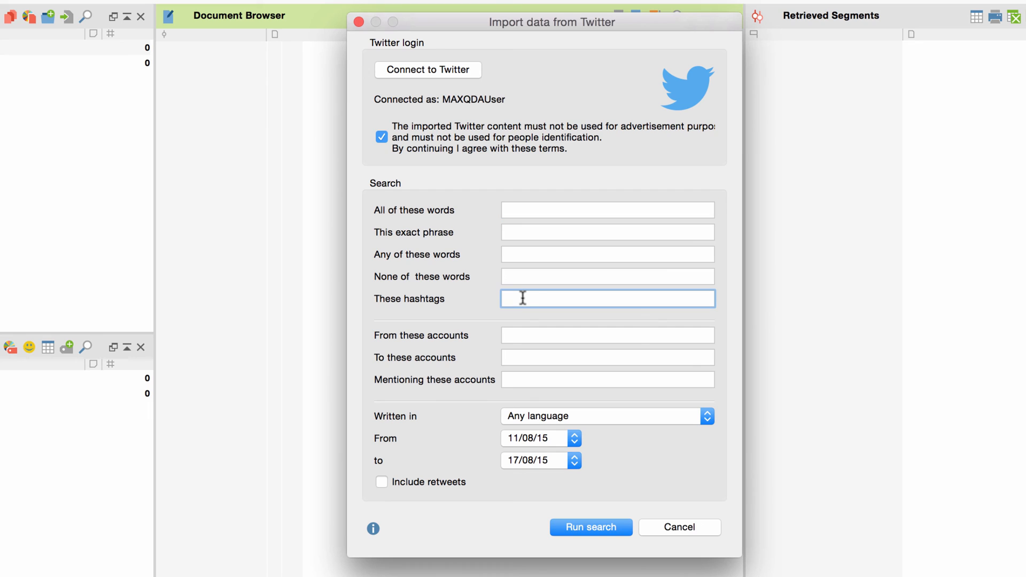
text(#)
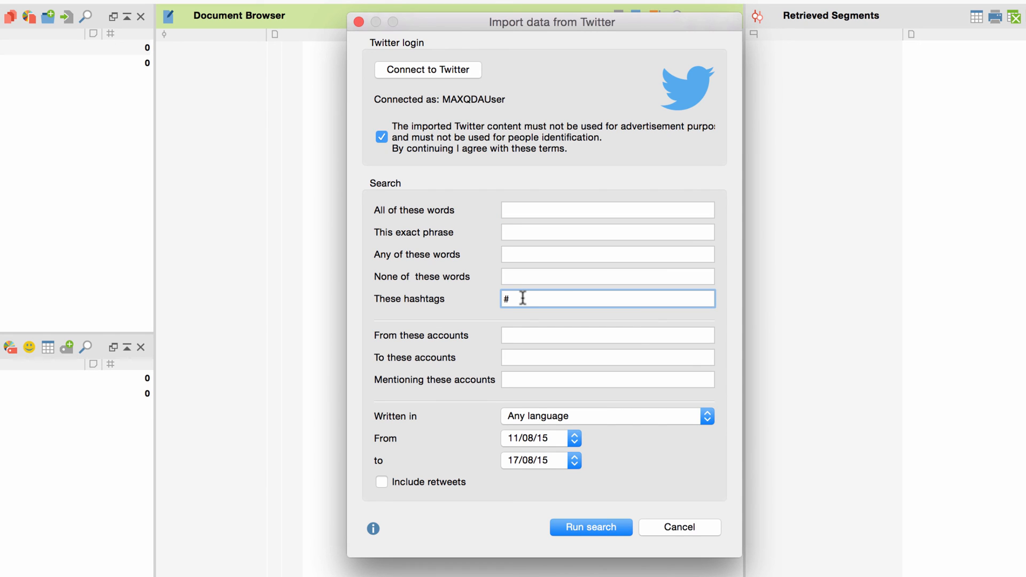
text(greekcrisis)
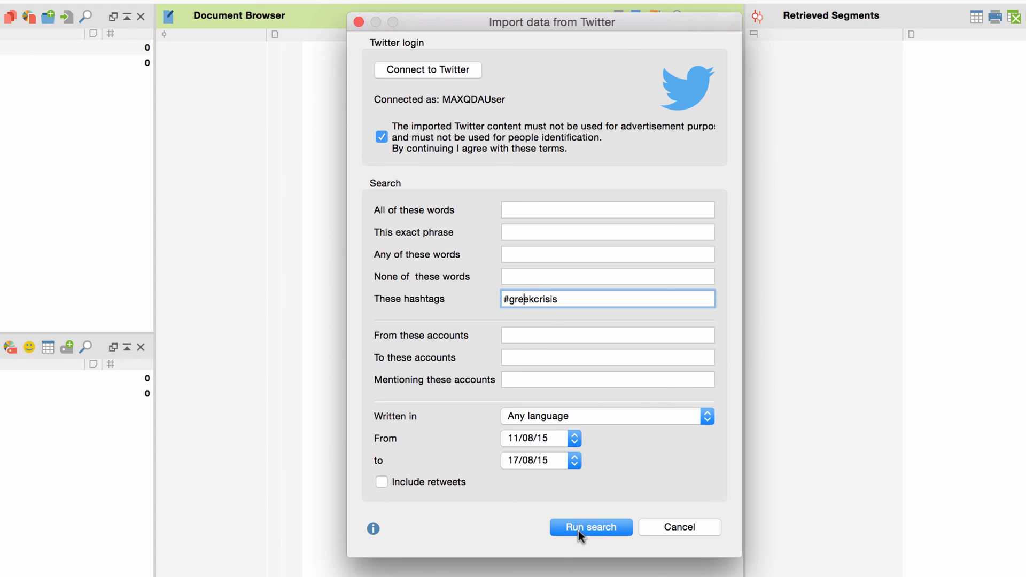
Run the #greekcrisis search and import the previewed tweets.
click(591, 527)
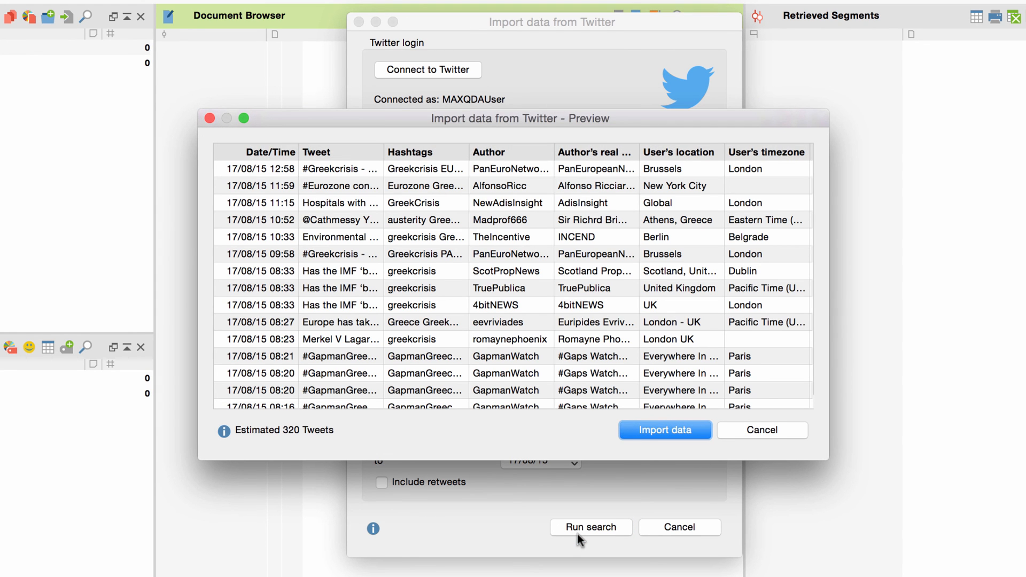
mouse_move(666, 430)
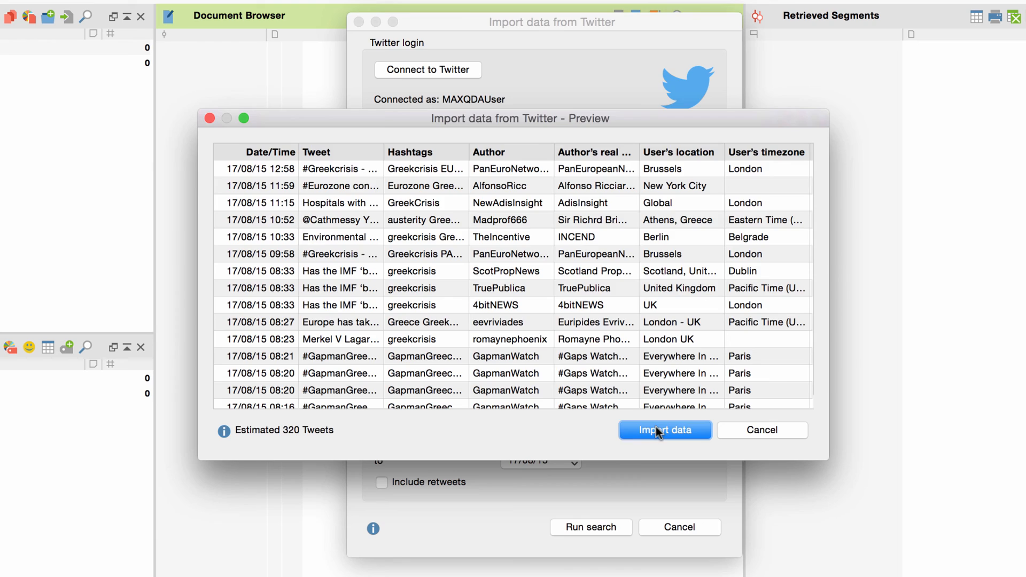
click(664, 430)
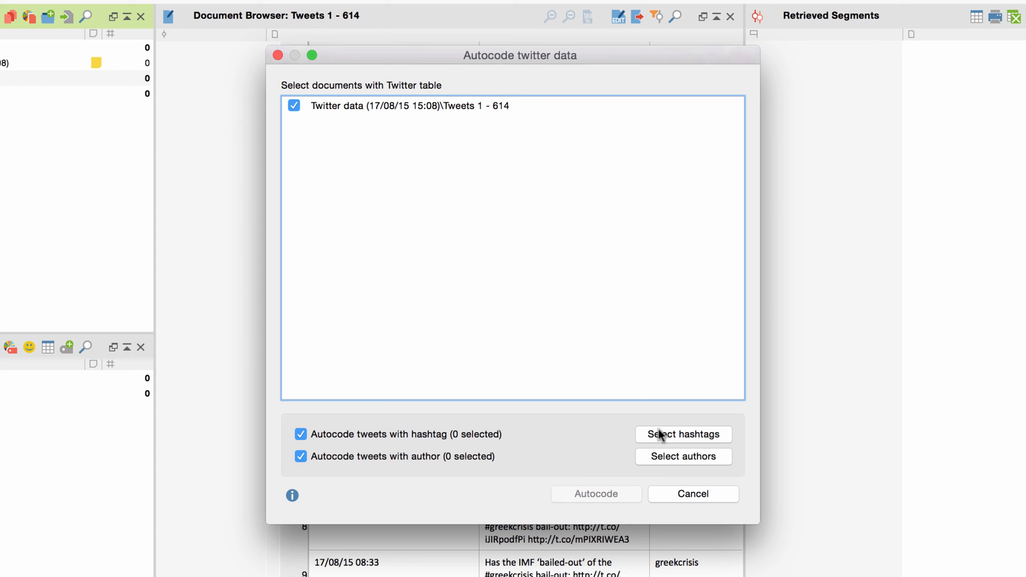
mouse_move(622, 434)
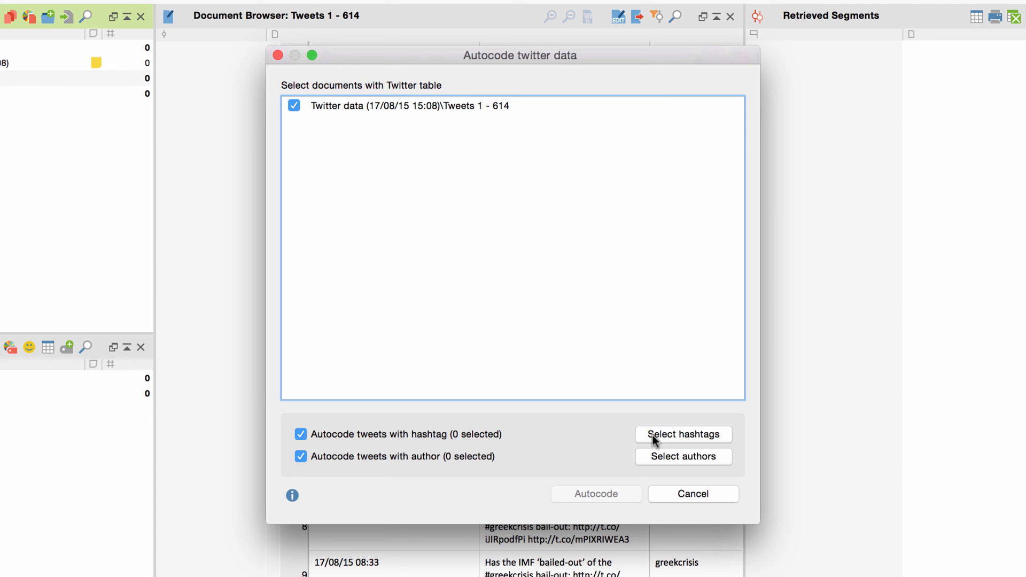
Open the Select hashtags list in the Autocode twitter data dialog.
click(683, 435)
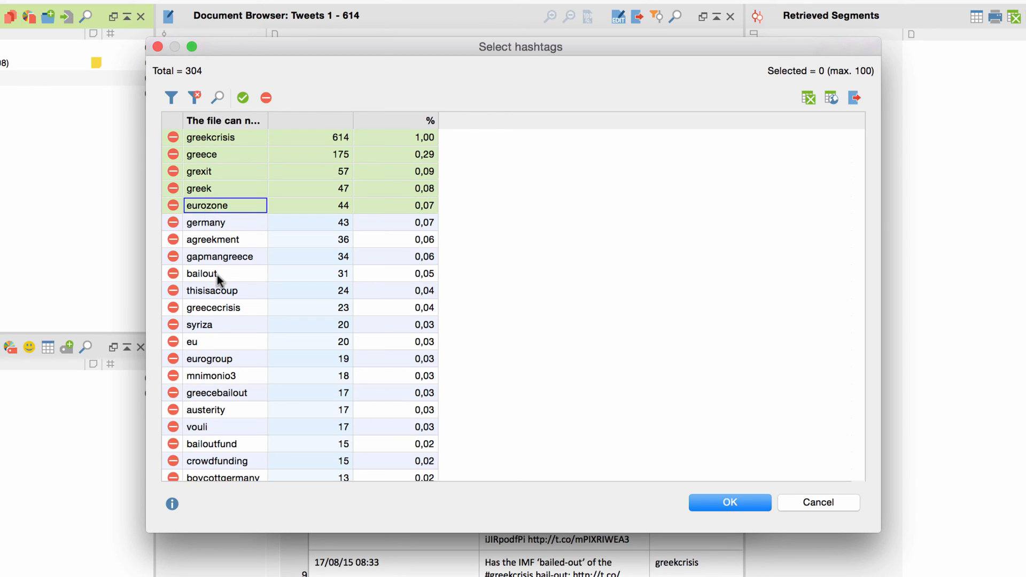
Select nine hashtags including thisisacoup, greececrisis, syriza and eurogroup, and confirm.
click(213, 308)
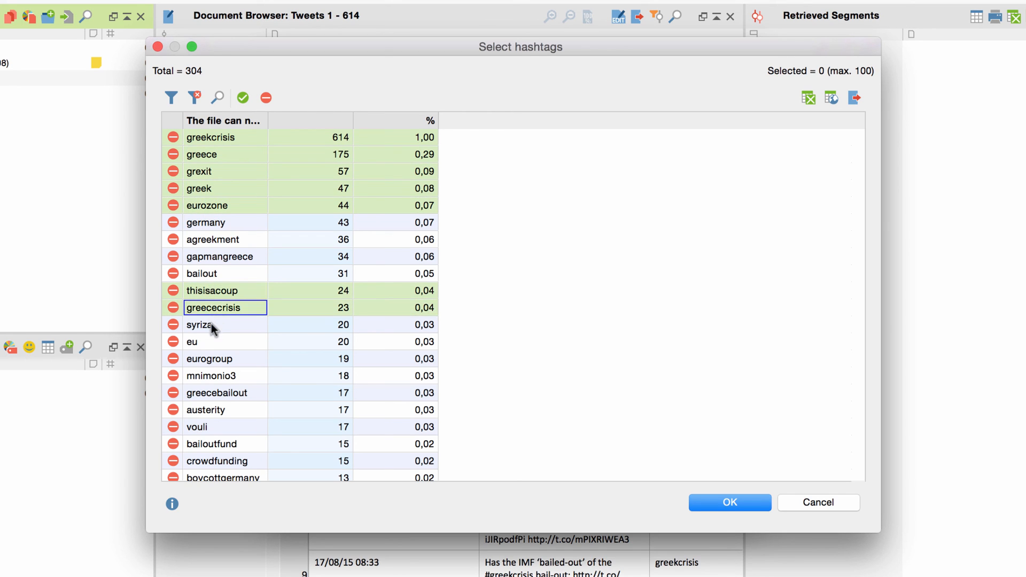
click(209, 358)
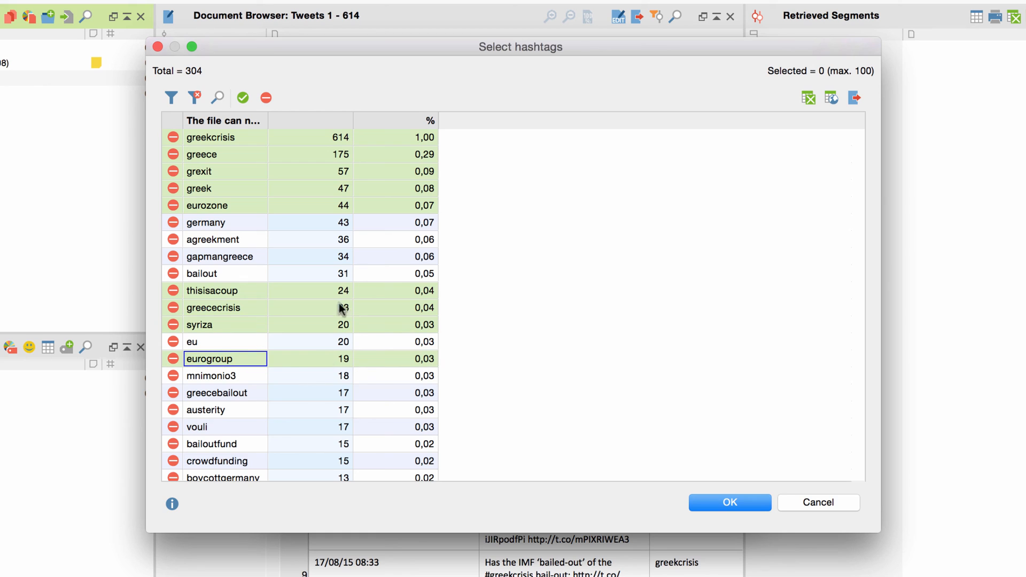
click(243, 98)
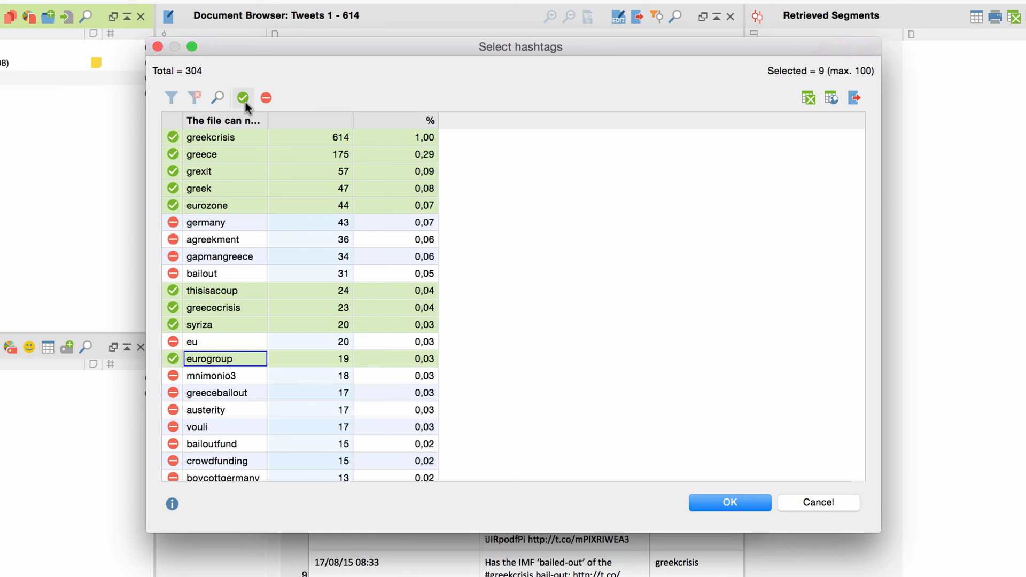
click(729, 503)
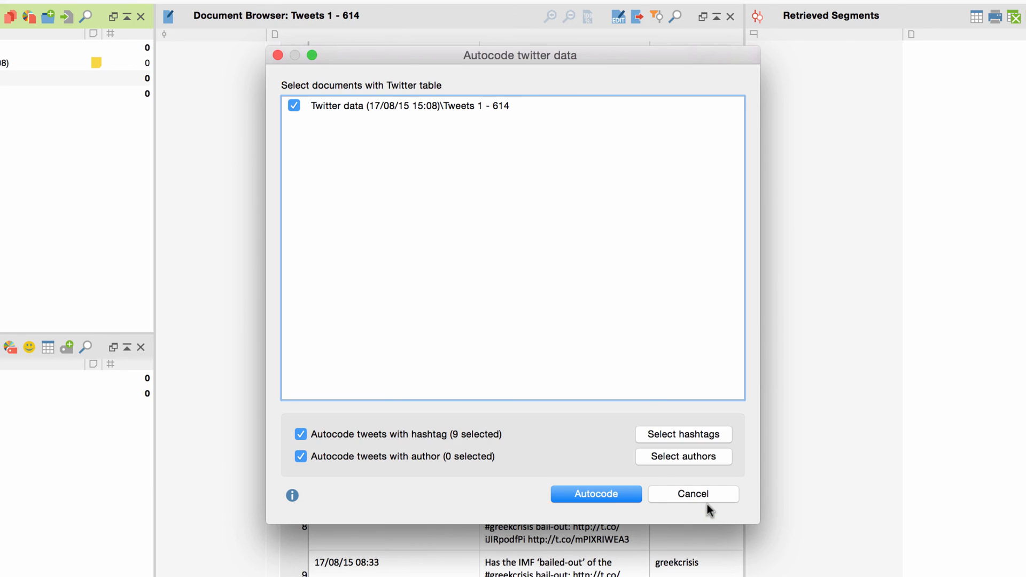
Choose seven tweet authors and run autocoding with the nine hashtags.
click(684, 456)
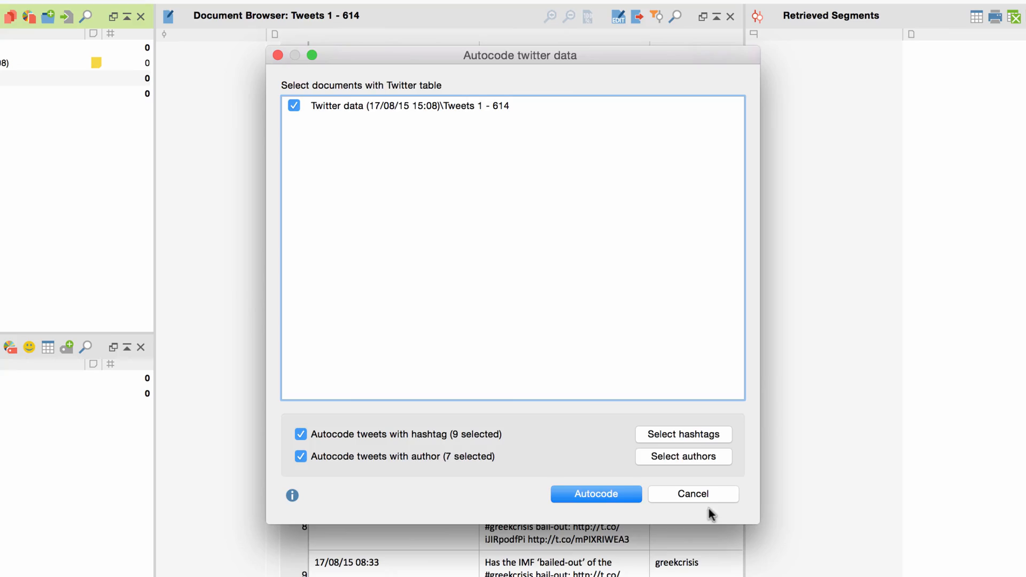
click(596, 494)
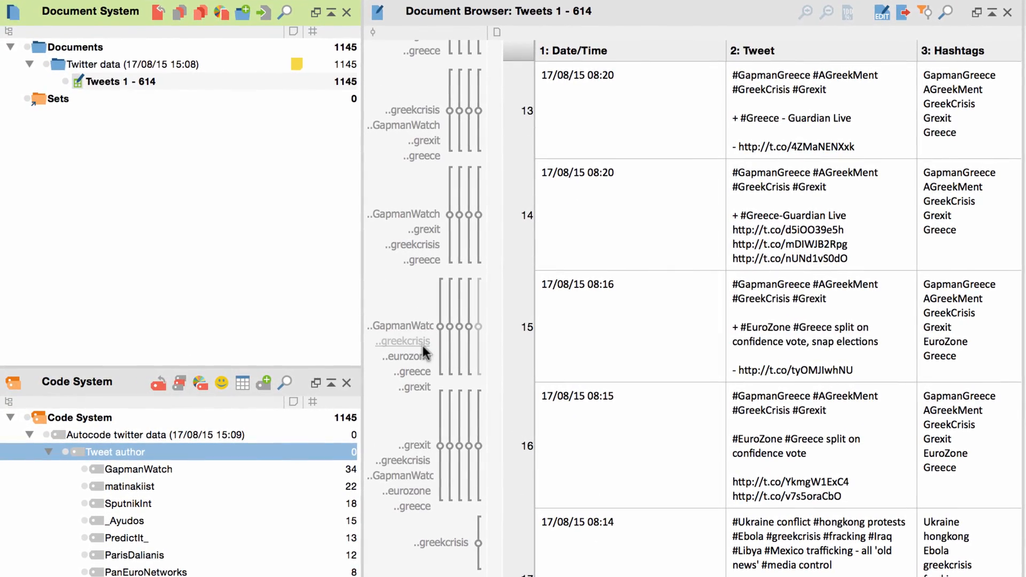
Activate the GapmanWatch author code to retrieve its 34 tweets.
click(817, 324)
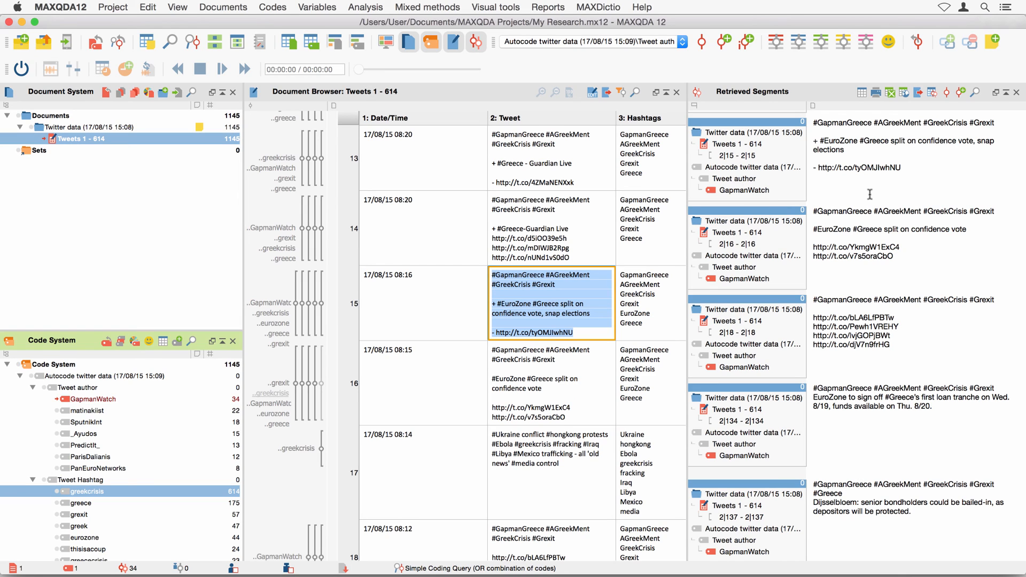
mouse_move(62, 407)
text(protest)
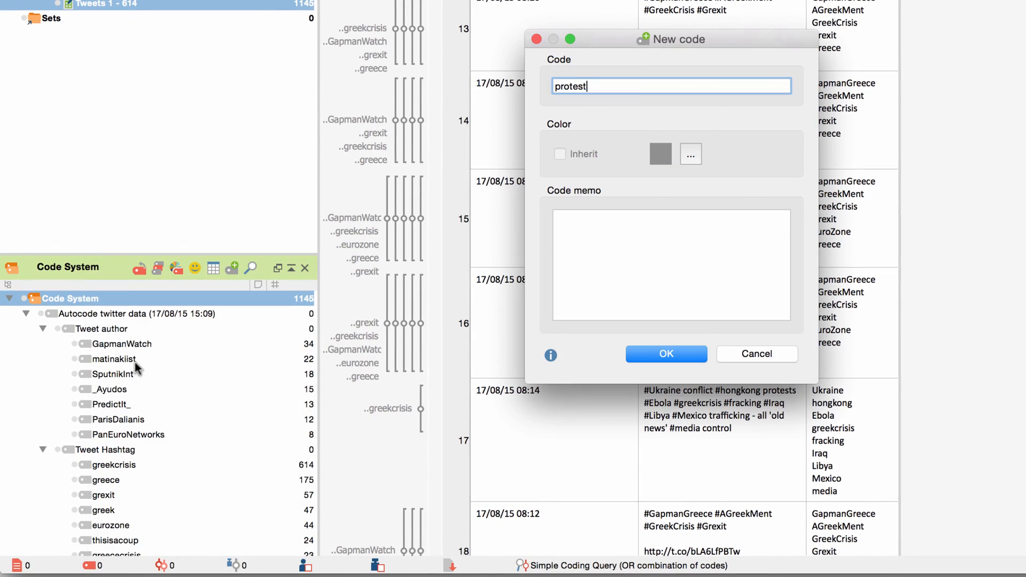
Create a top-level code named 'protest' and select it in the Code System.
click(665, 354)
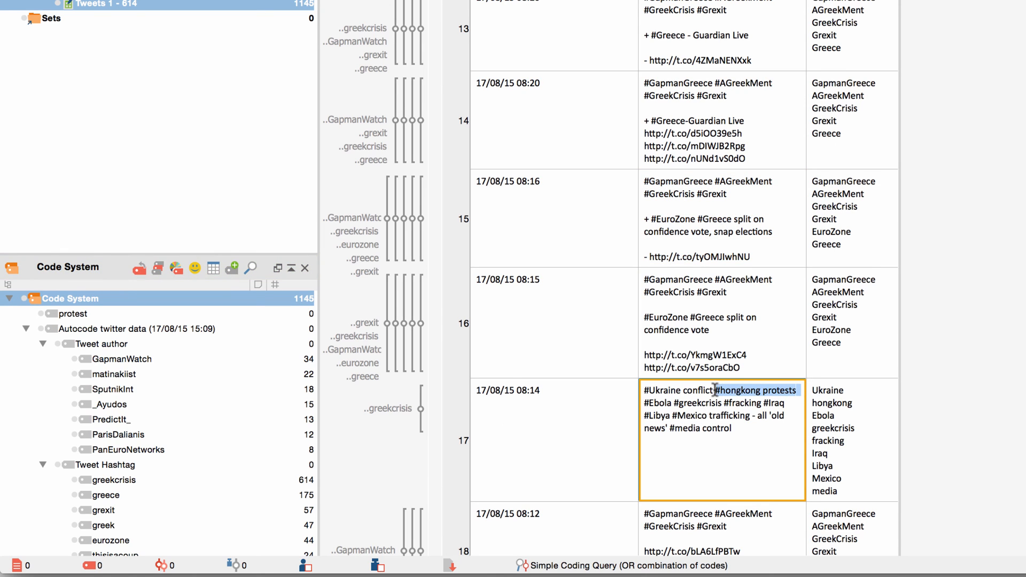
click(72, 314)
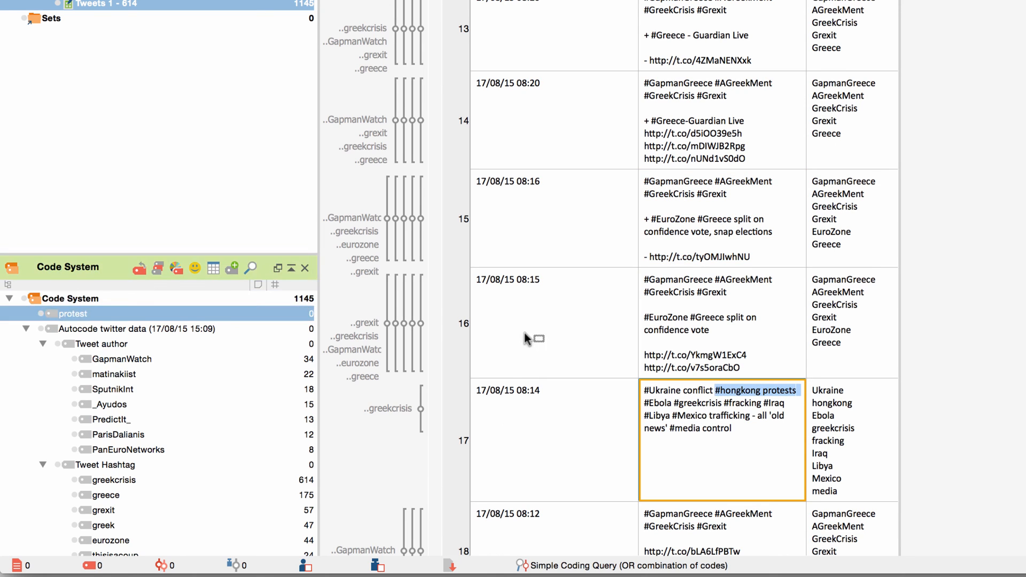